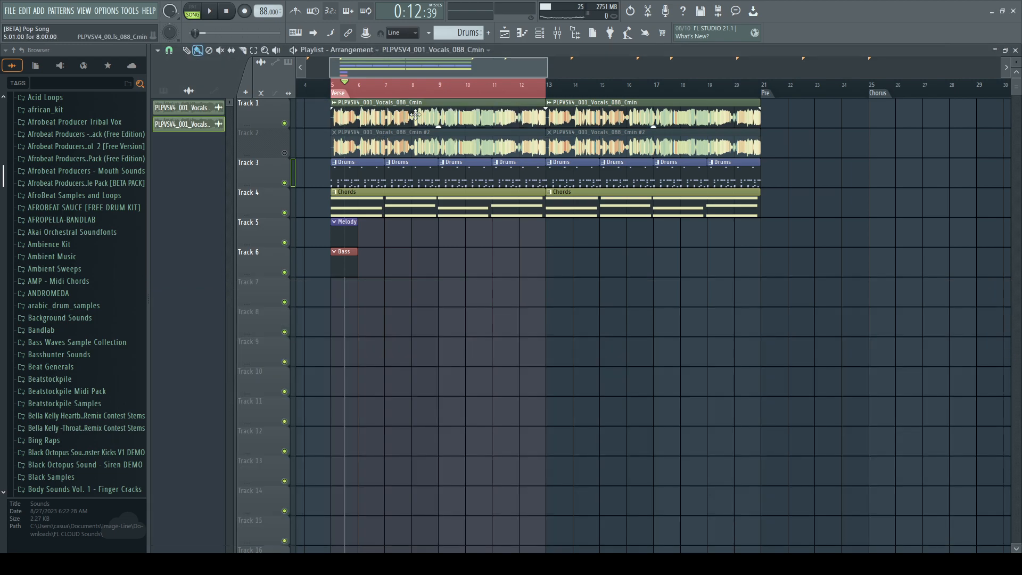
Trim the Playlist clips to end at bar 13 and unmute the duplicated vocal on Track 2.
click(439, 116)
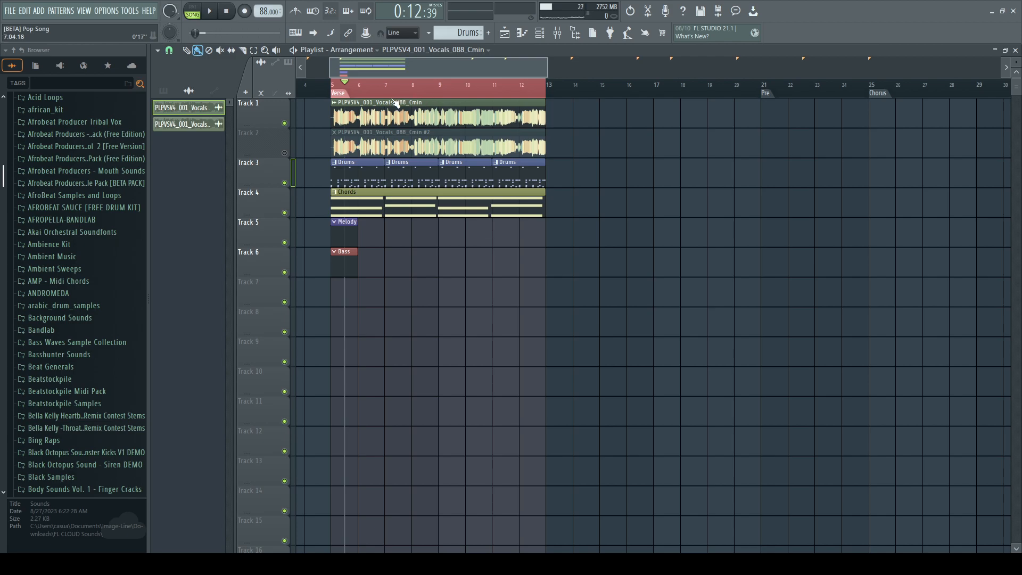
click(208, 11)
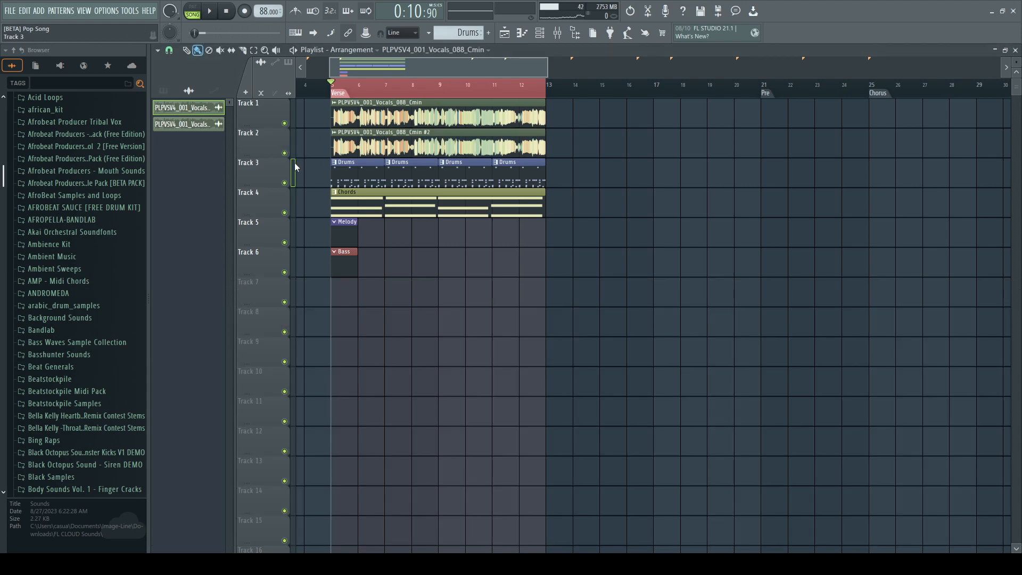
Check both vocal clips' sample settings and mixer routing, then start playback of the verse.
double_click(437, 147)
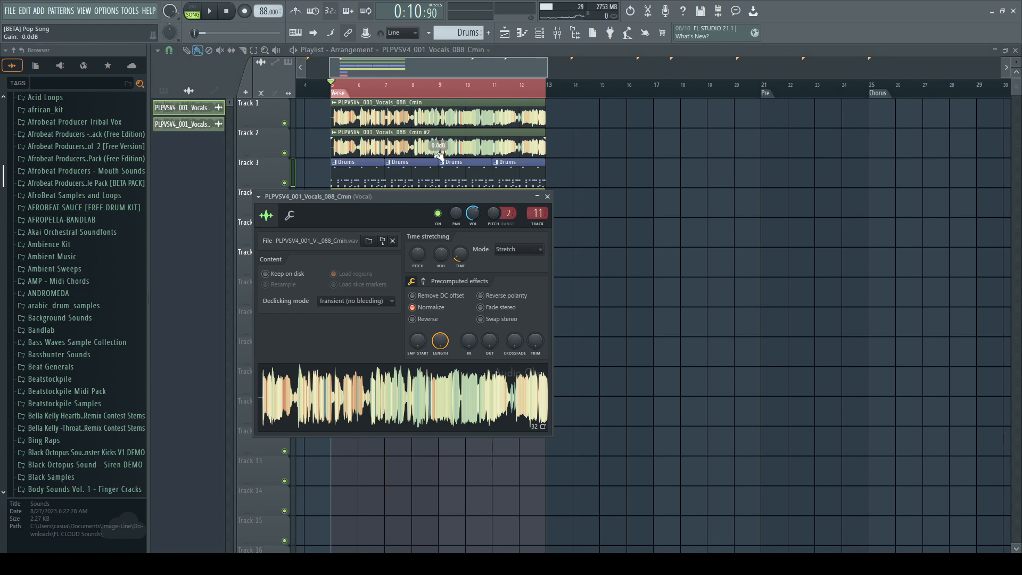
click(547, 195)
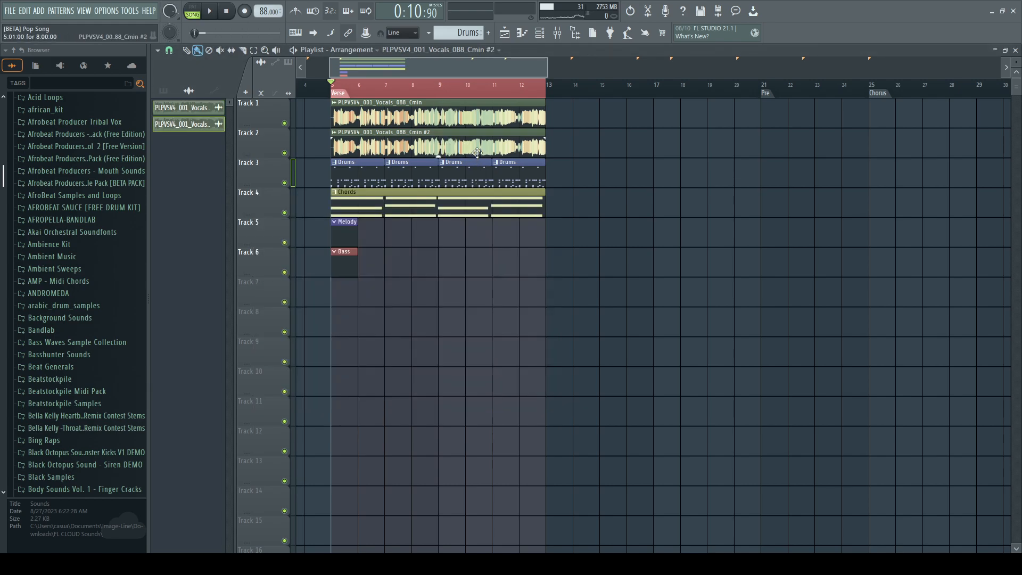
double_click(437, 148)
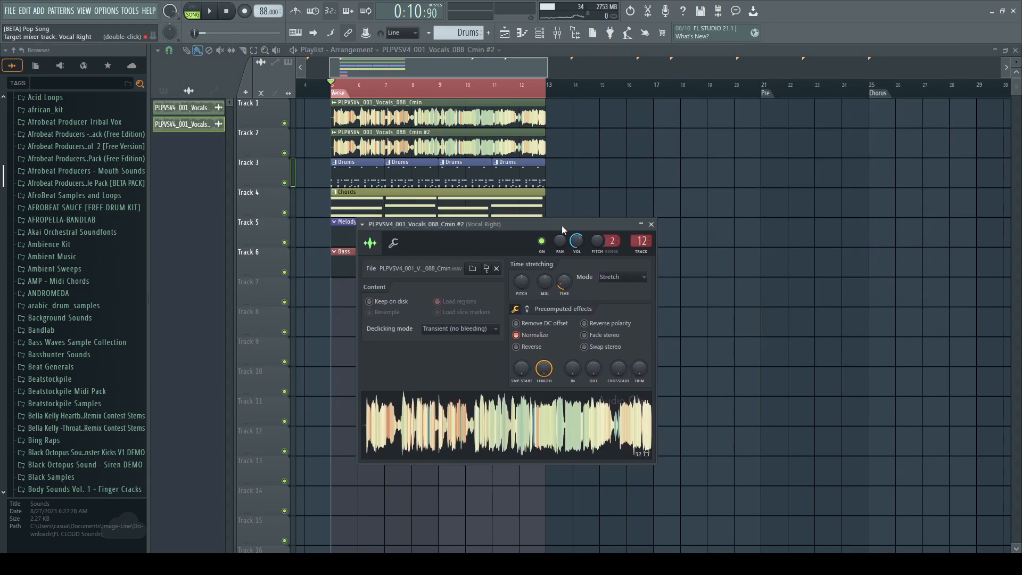
click(649, 223)
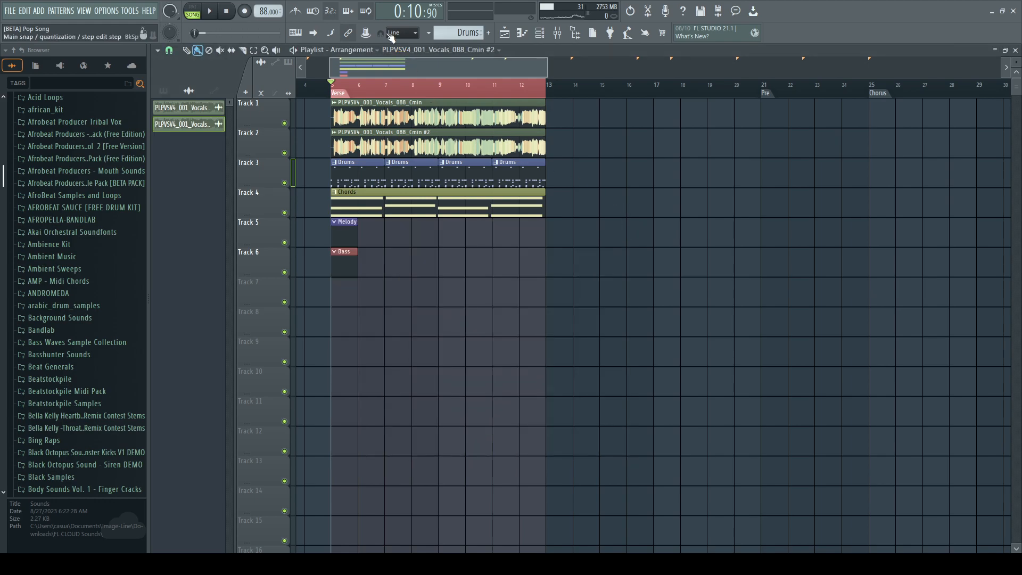
click(208, 11)
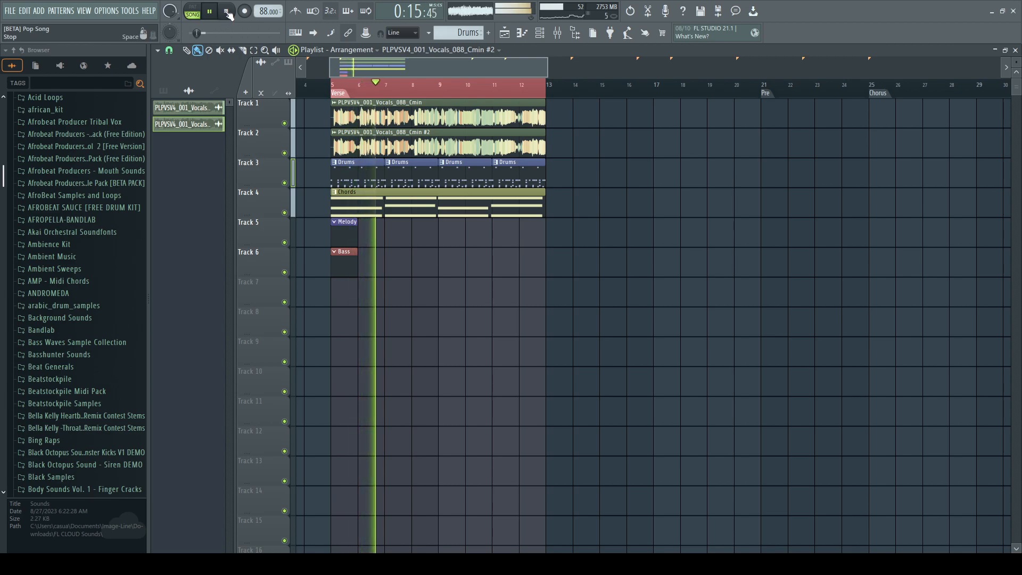
Stop playback before opening the mixer on the Vocal Right insert.
click(226, 10)
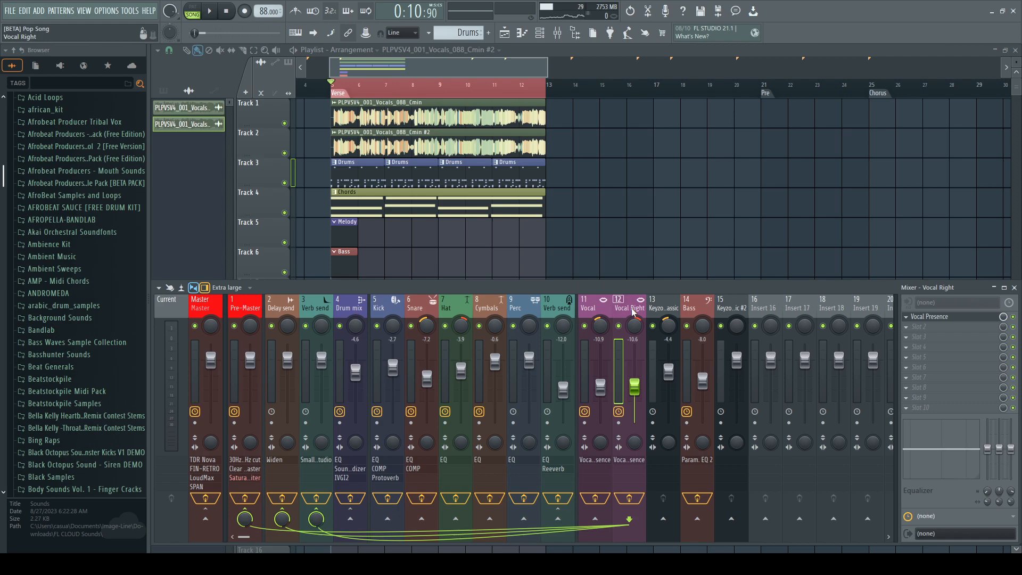
mouse_move(644, 319)
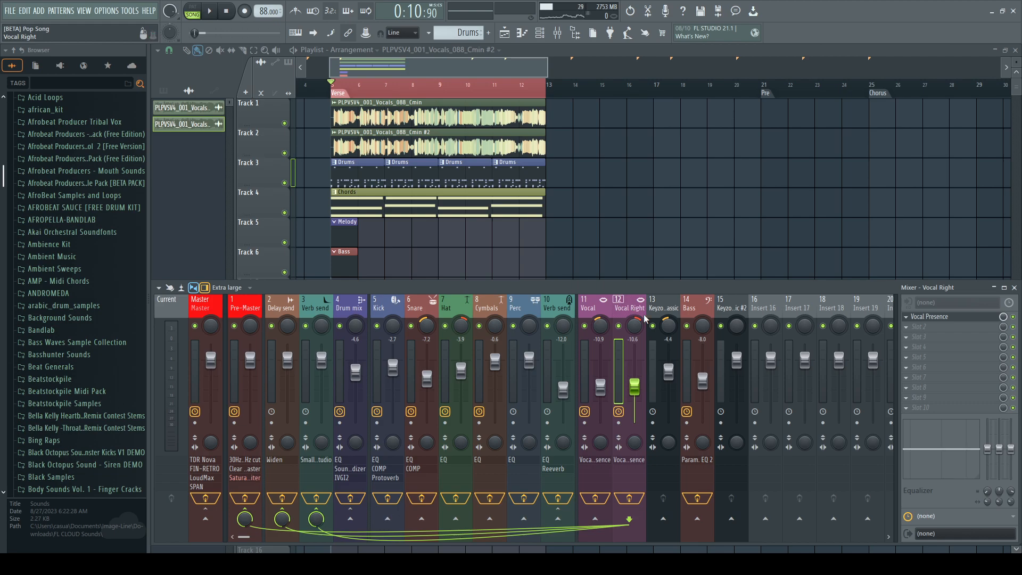
mouse_move(909, 334)
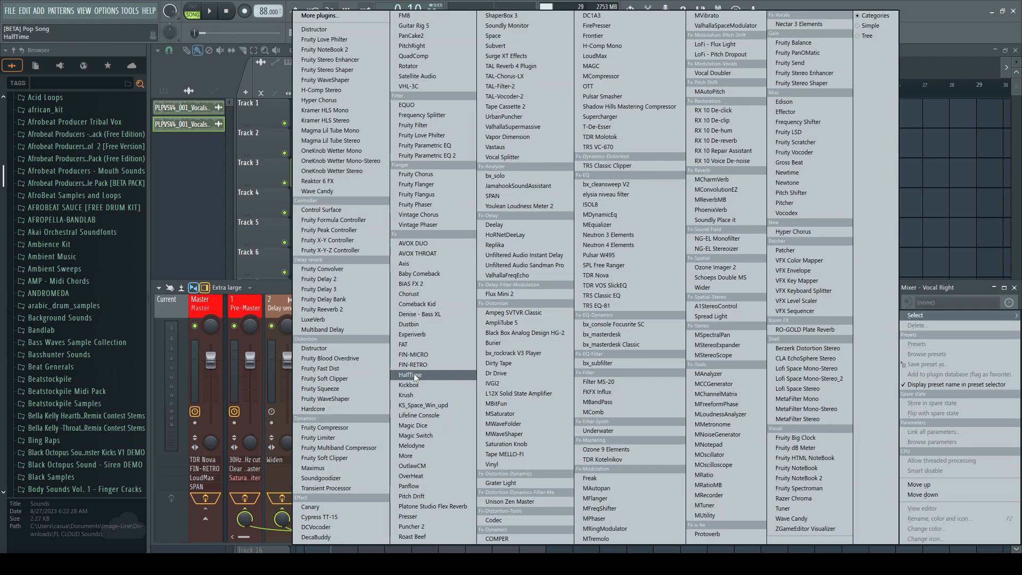
Load HalfTime onto Vocal Right and move its loop length from 1/8 up to 4 bars.
click(409, 375)
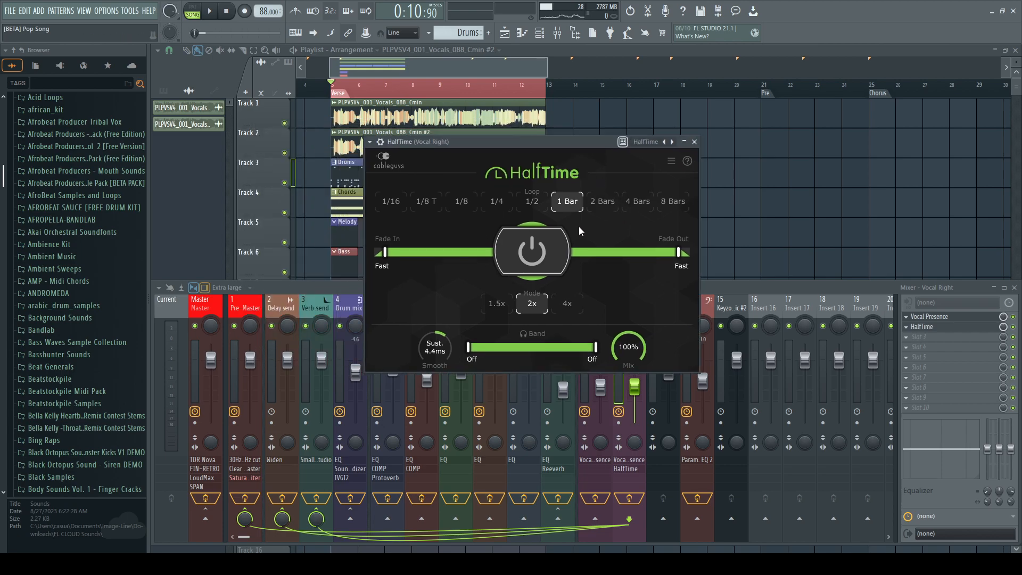
click(460, 201)
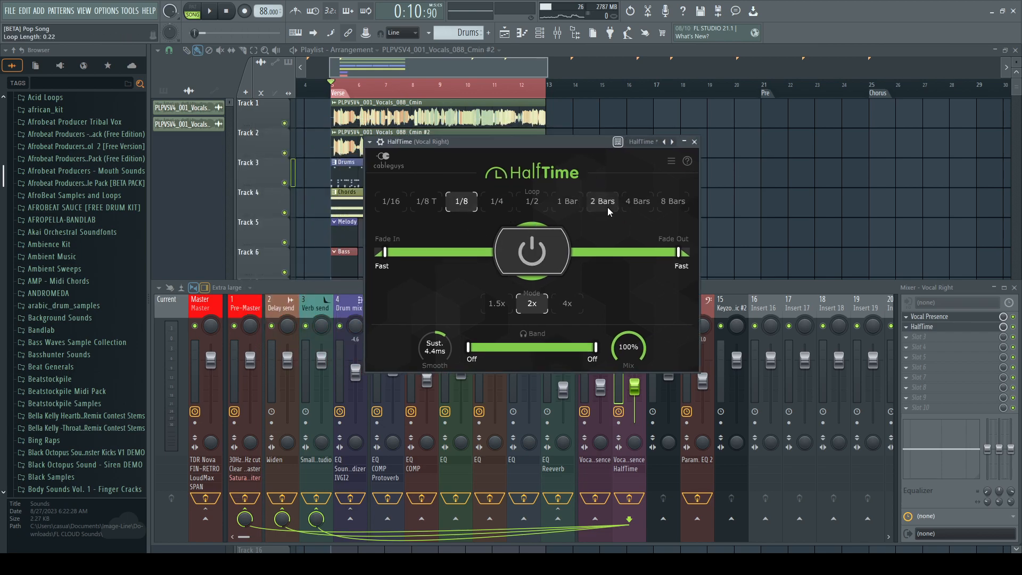
click(638, 201)
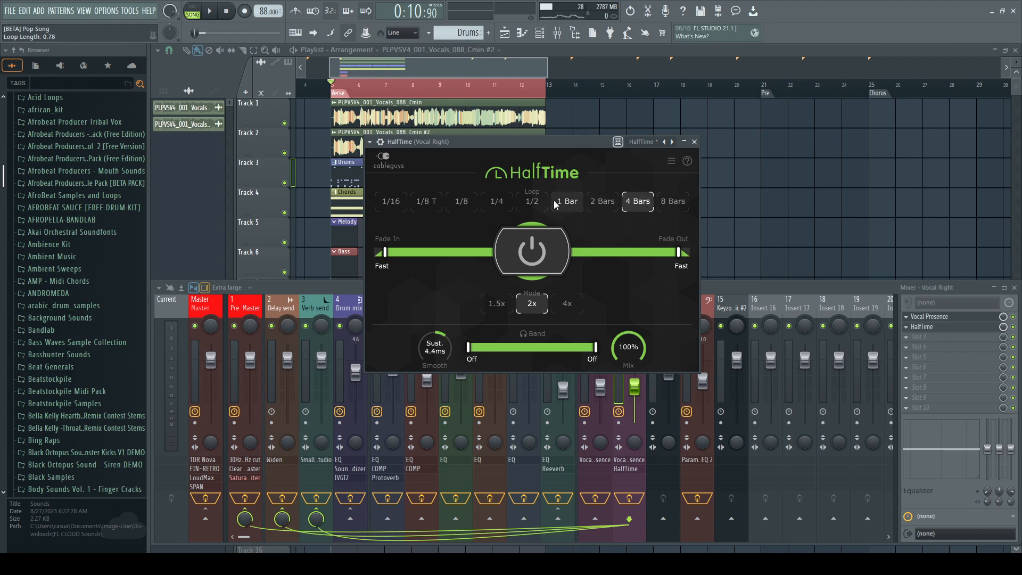
mouse_move(552, 208)
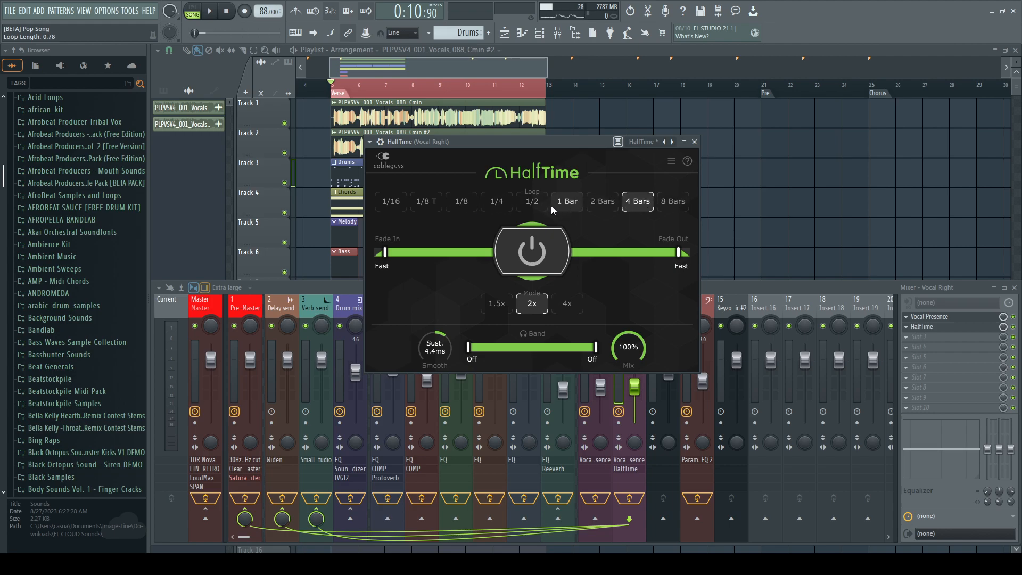
Set HalfTime to a half-bar loop running in 1.5x mode.
click(533, 201)
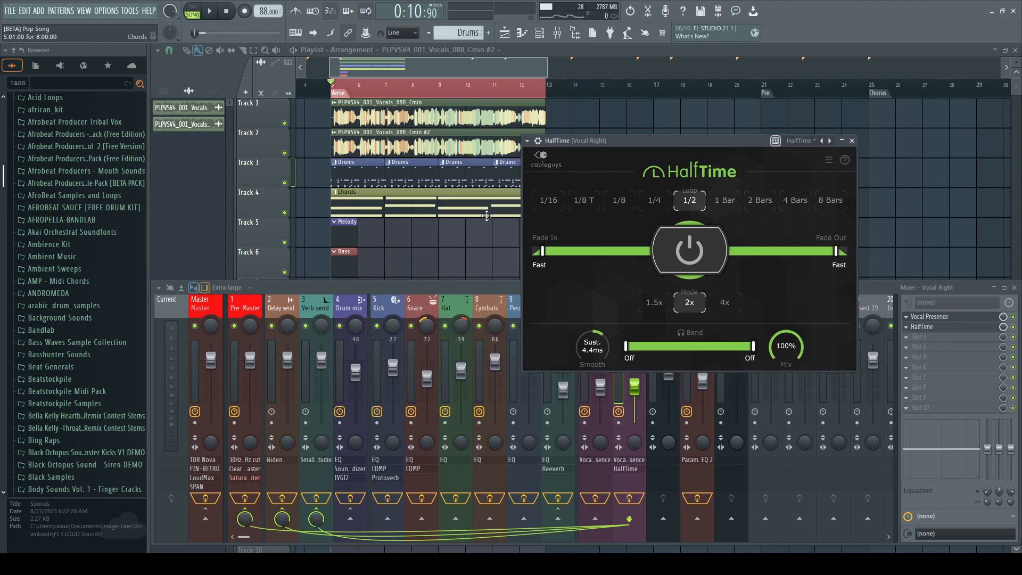
mouse_move(683, 208)
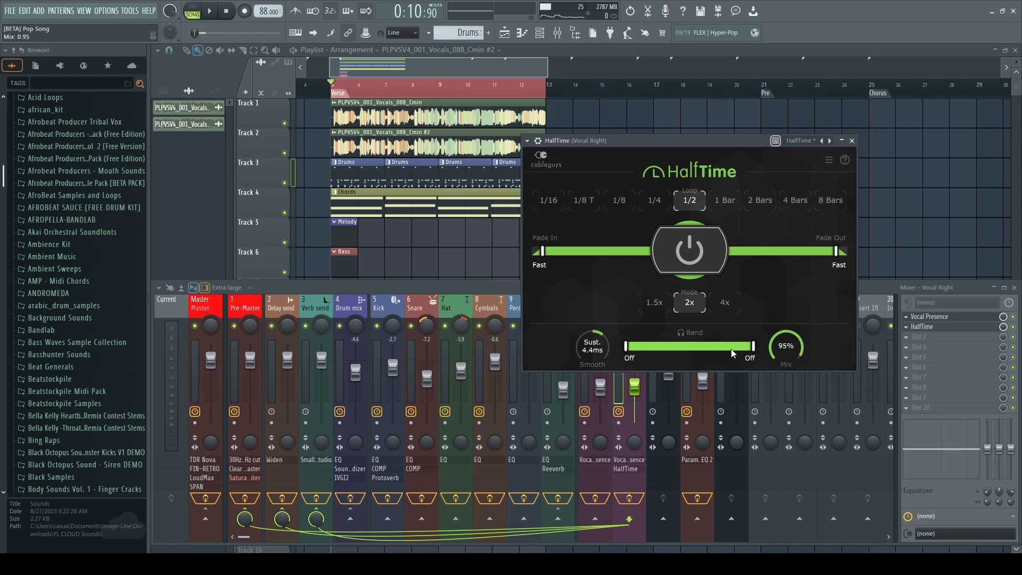
mouse_move(725, 342)
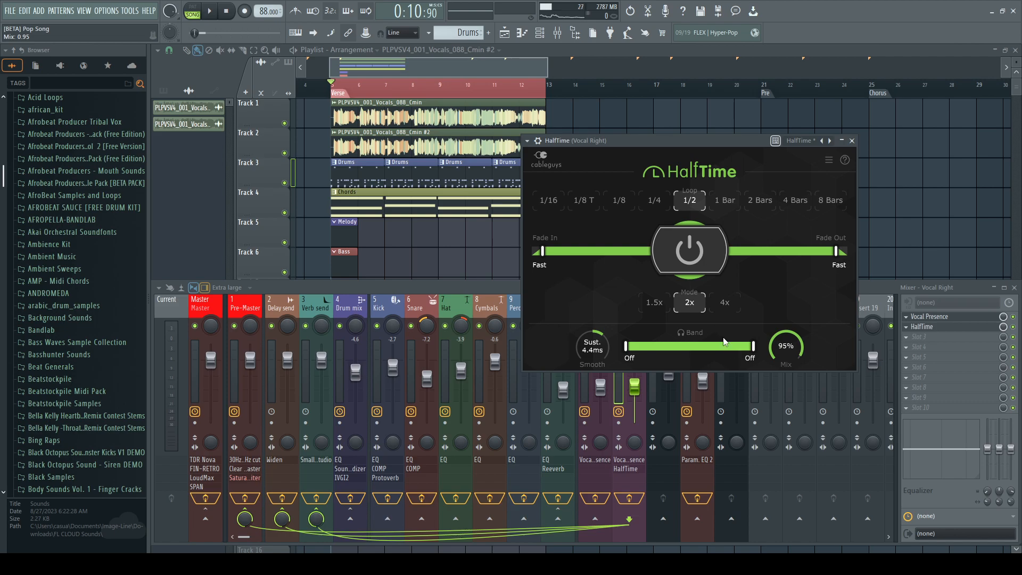
click(652, 302)
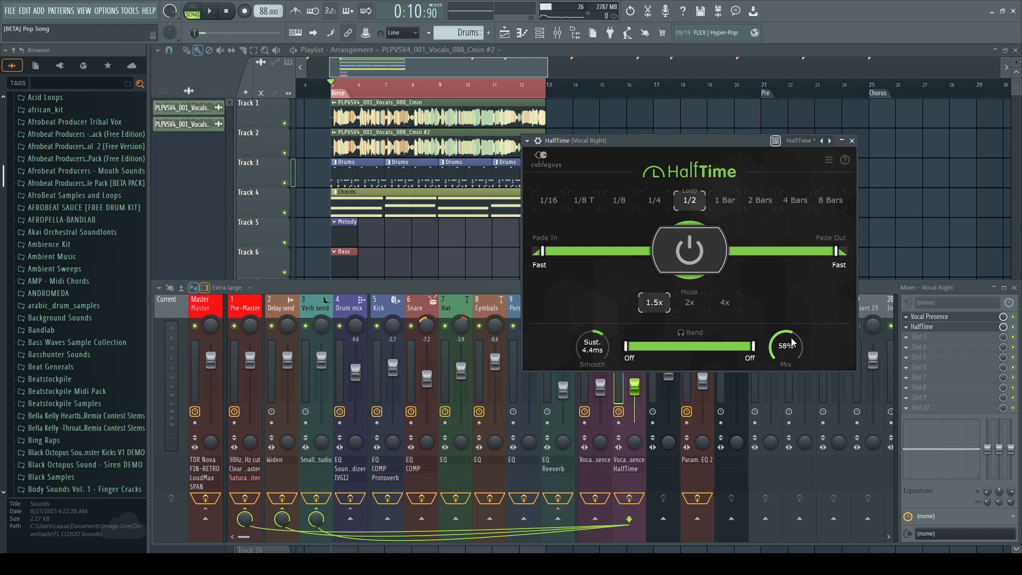
Audition the effect during playback and set HalfTime's loop length to 1 bar.
click(209, 10)
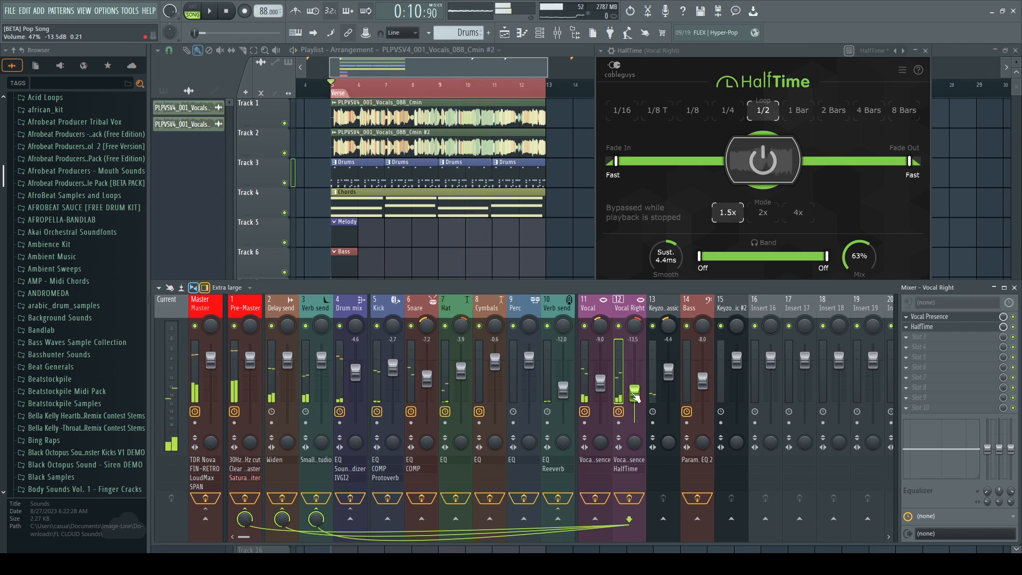
click(797, 109)
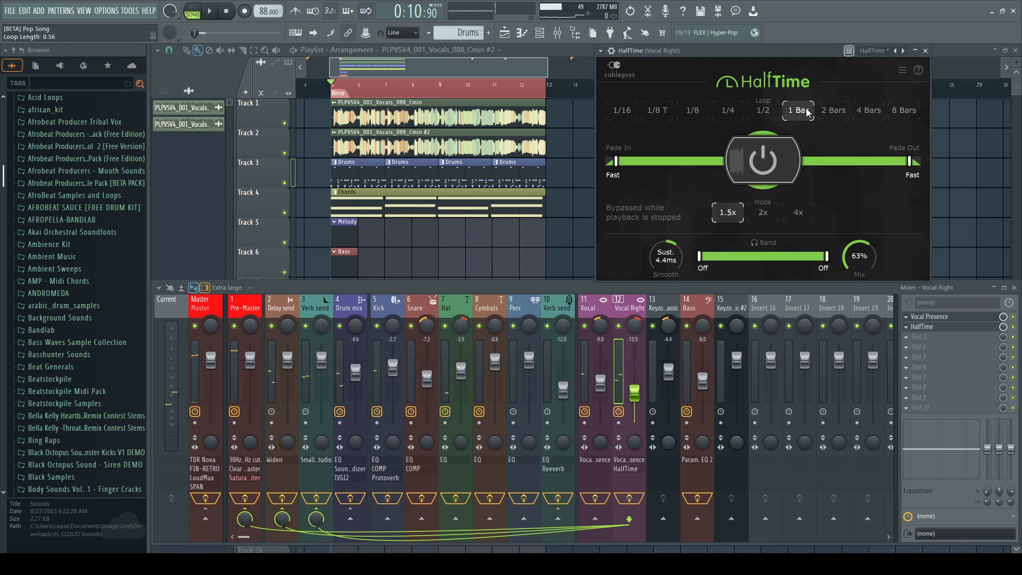
Play the harmony, balance the main Vocal and Vocal Right insert levels, then stop playback.
click(208, 11)
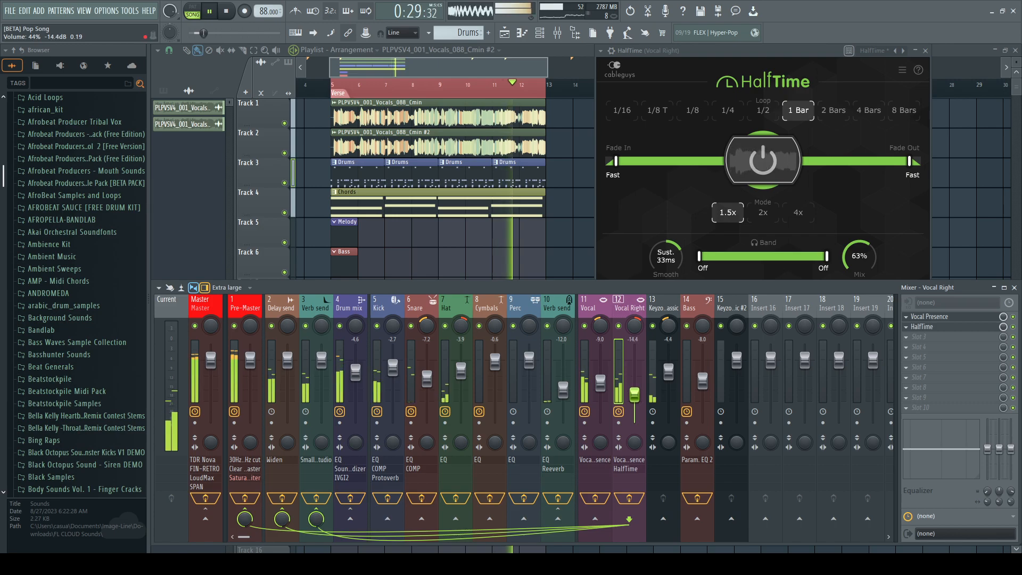
click(586, 307)
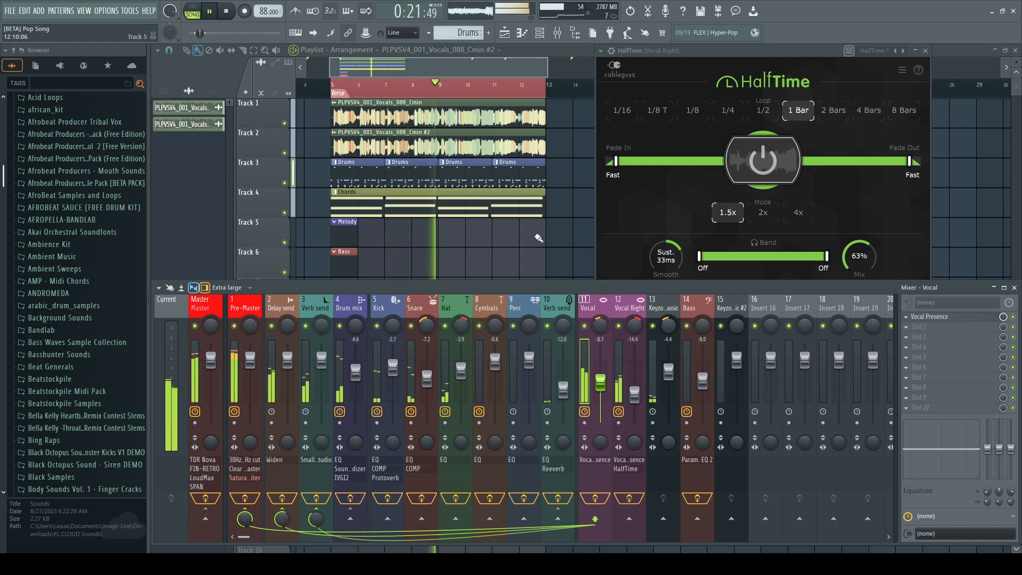
click(226, 10)
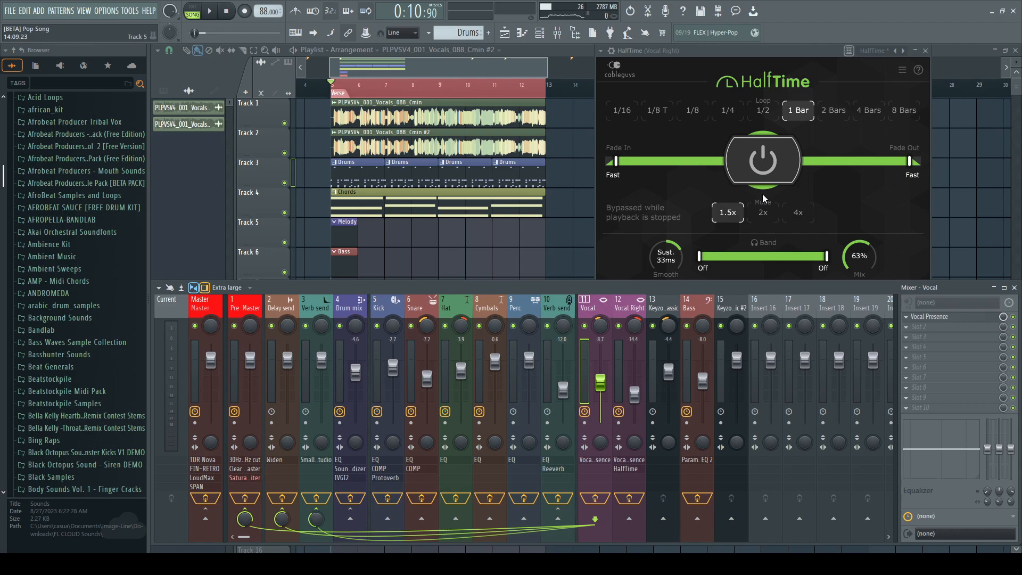
mouse_move(710, 213)
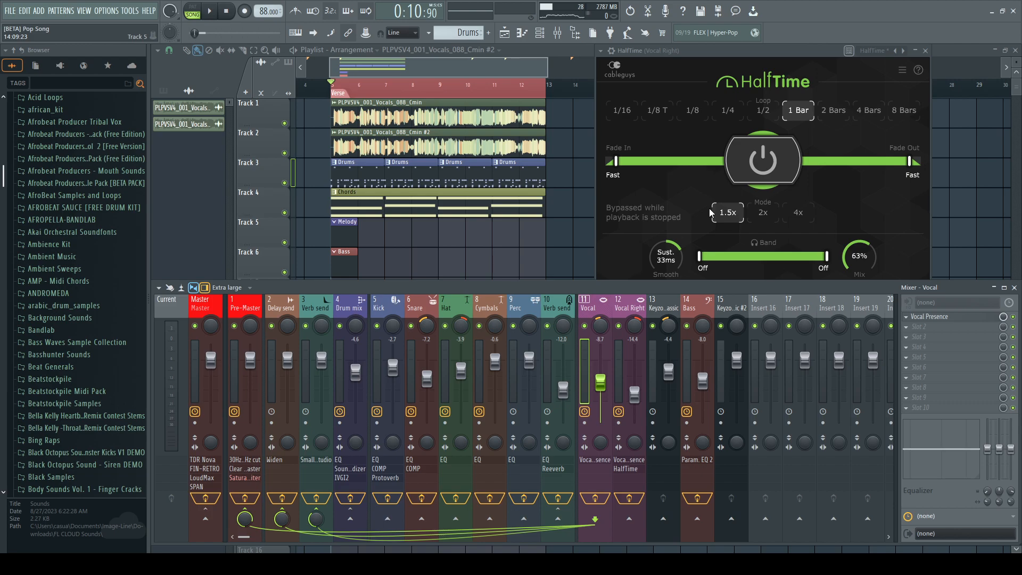